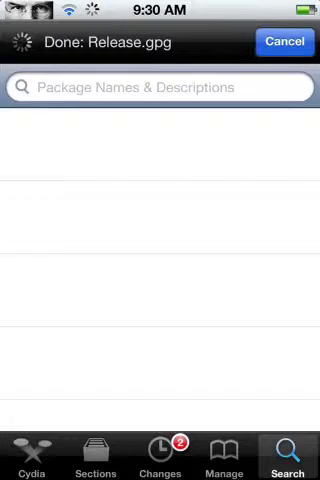
Step: Switch to Cydia's Search tab during the source refresh and focus the search field
{"action": "left_click", "coordinate": [33, 455]}
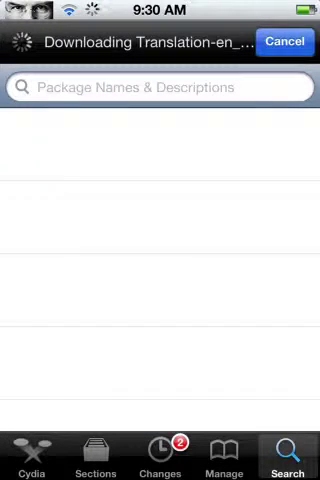
{"action": "left_click", "coordinate": [160, 86]}
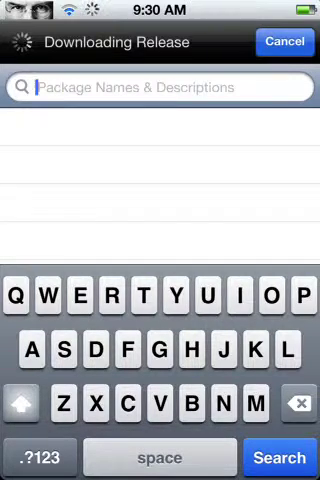
Step: Search Cydia for 'sbsettings' and open the SBSettings 5.2.2 details page
{"action": "left_click", "coordinate": [38, 297]}
{"action": "type", "text": "Sb"}
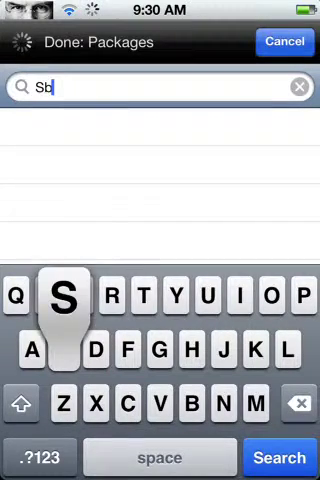
{"action": "type", "text": "se"}
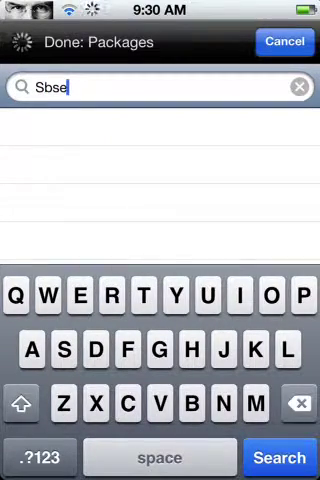
{"action": "type", "text": "ttings"}
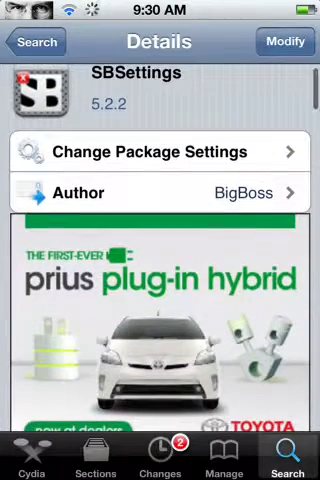
Step: Scroll through the SBSettings details, then exit Cydia to the home screen
{"action": "scroll", "scroll_direction": "down", "scroll_amount": 3}
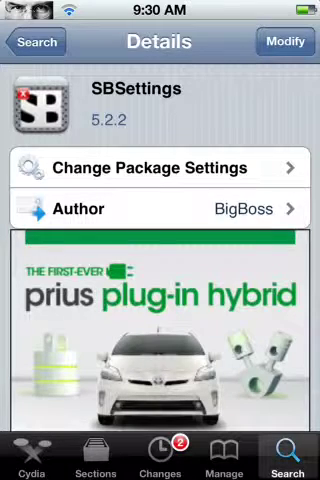
{"action": "key", "text": "home"}
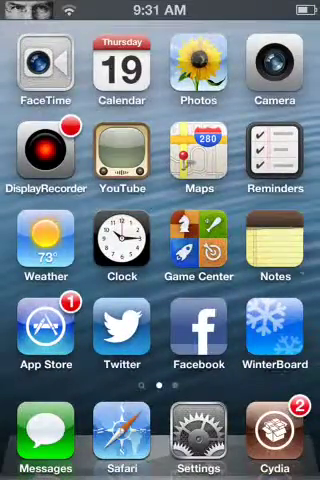
Step: Swipe the home screen to launch SBSettings and reach its iOS 5+ Notification and System Wide Options
{"action": "scroll", "scroll_direction": "left", "scroll_amount": 3}
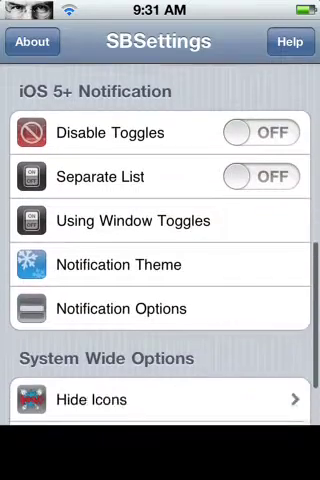
Step: Scroll the SYS Options page and switch Numeric Battery ON
{"action": "scroll", "scroll_direction": "down", "scroll_amount": 3}
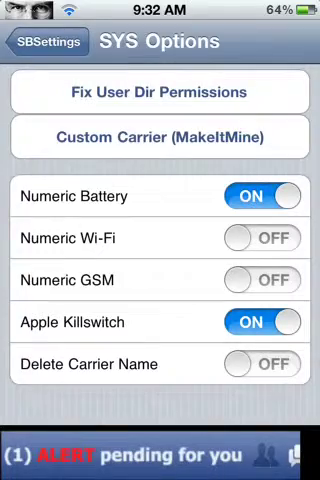
Step: Exit SBSettings and launch iOS Settings, now showing 64% battery in the status bar
{"action": "left_click", "coordinate": [36, 42]}
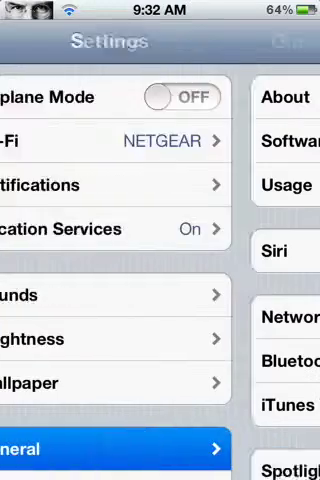
Step: View the Usage page with Battery Percentage OFF, then return to General
{"action": "left_click", "coordinate": [285, 184]}
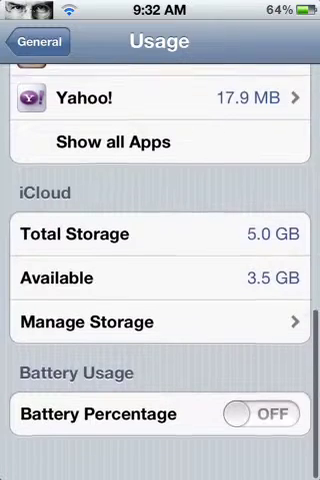
{"action": "left_click", "coordinate": [264, 414]}
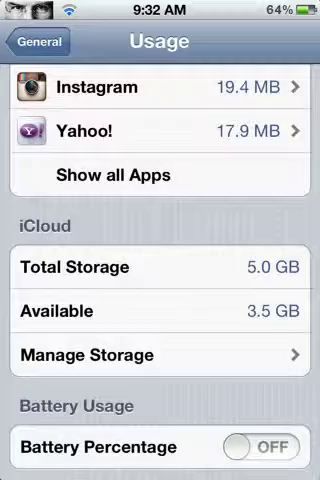
{"action": "left_click", "coordinate": [34, 42]}
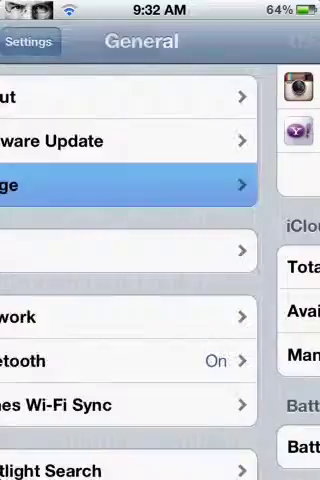